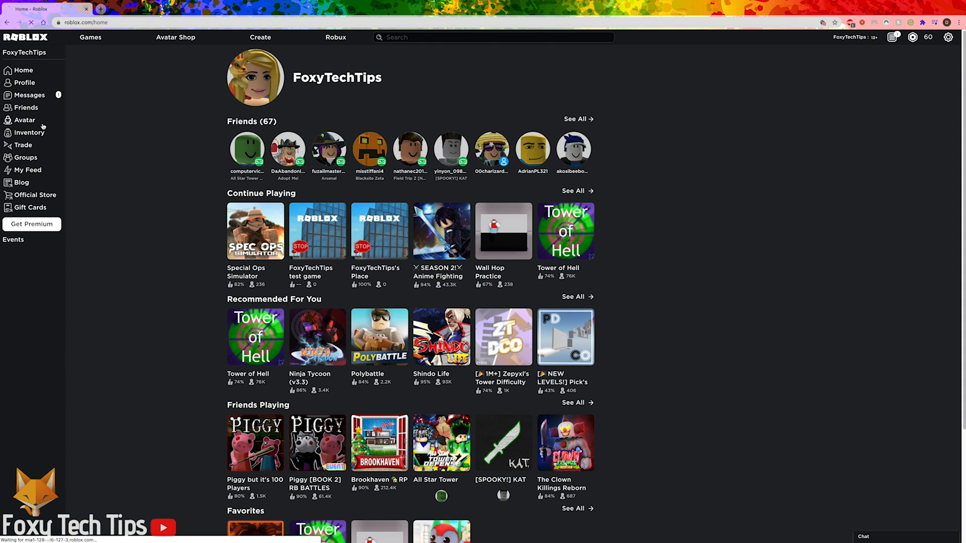
Open the Avatar Editor from the home page sidebar.
{"action": "left_click", "coordinate": [24, 120]}
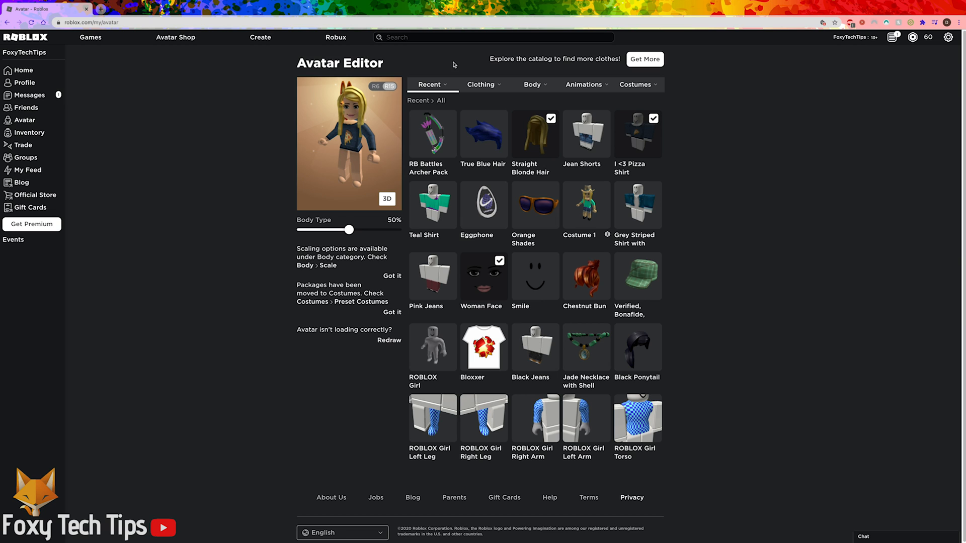
Filter to Accessories > Back and equip the RB Battles Archer Pack.
{"action": "left_click", "coordinate": [481, 84]}
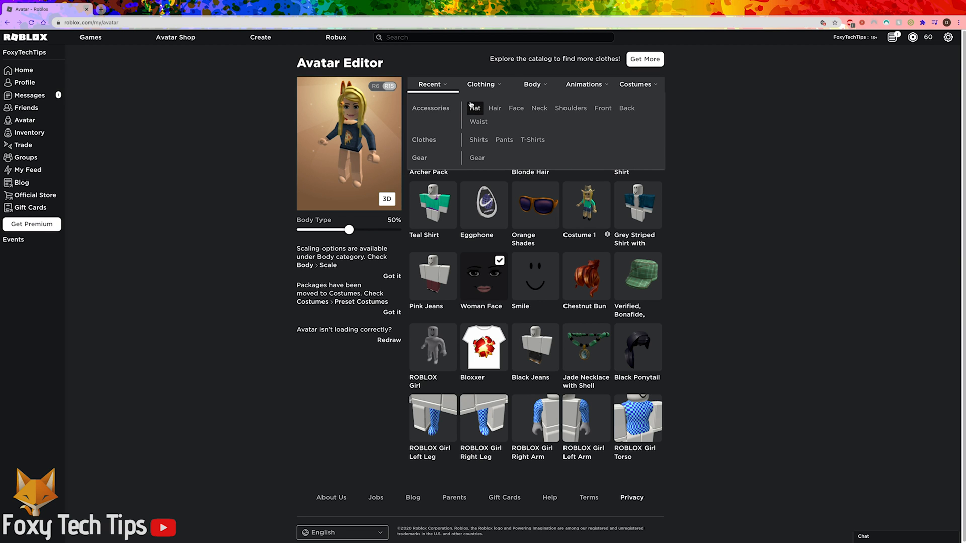
{"action": "left_click", "coordinate": [627, 108]}
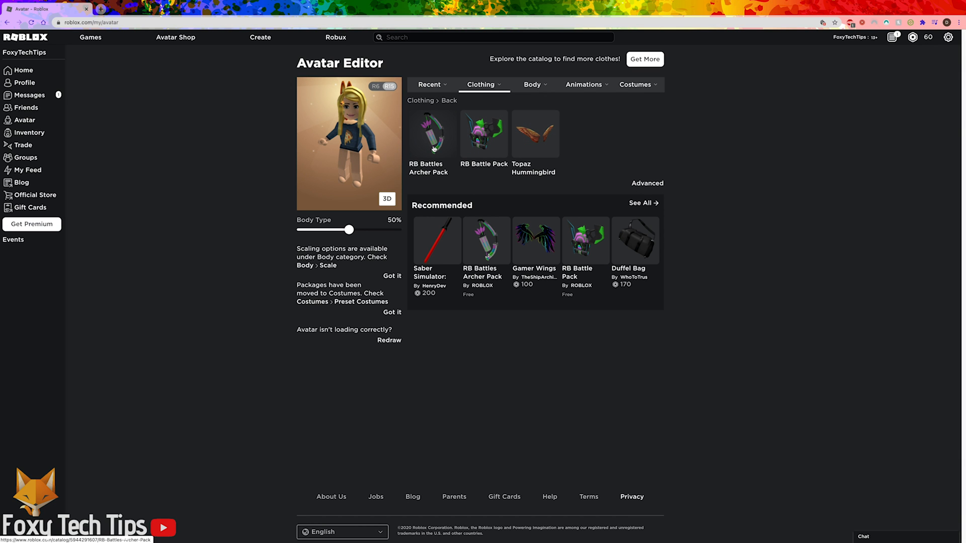
{"action": "left_click", "coordinate": [431, 136]}
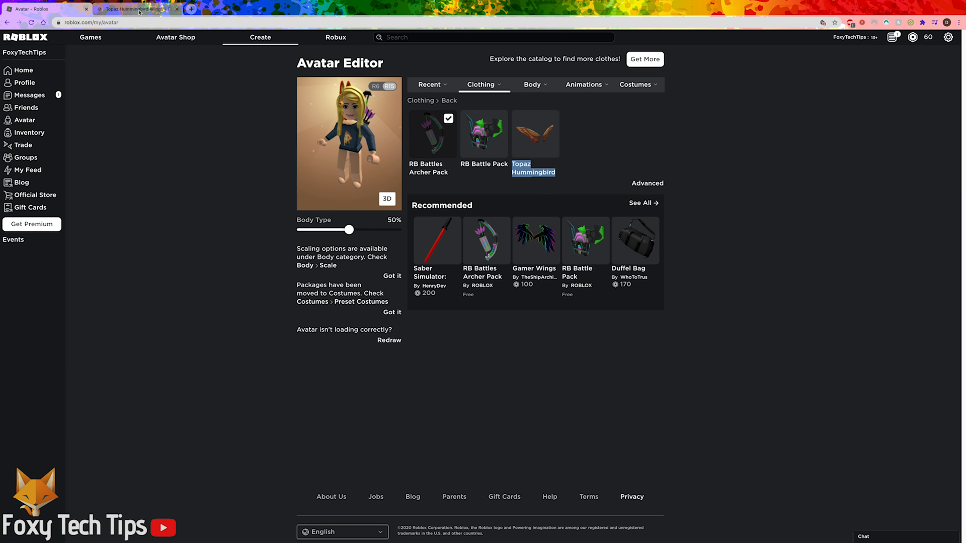
{"action": "left_click", "coordinate": [136, 9]}
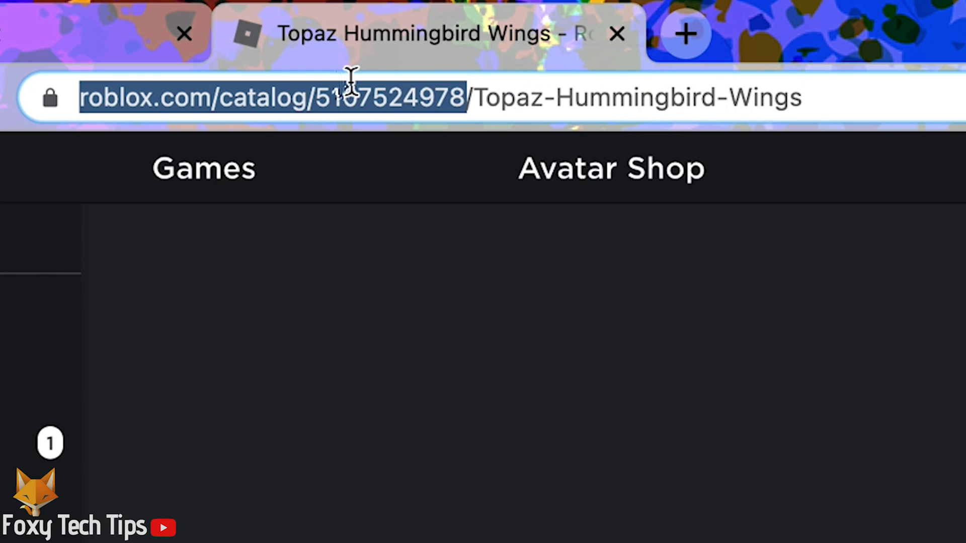
{"action": "double_click", "coordinate": [523, 100]}
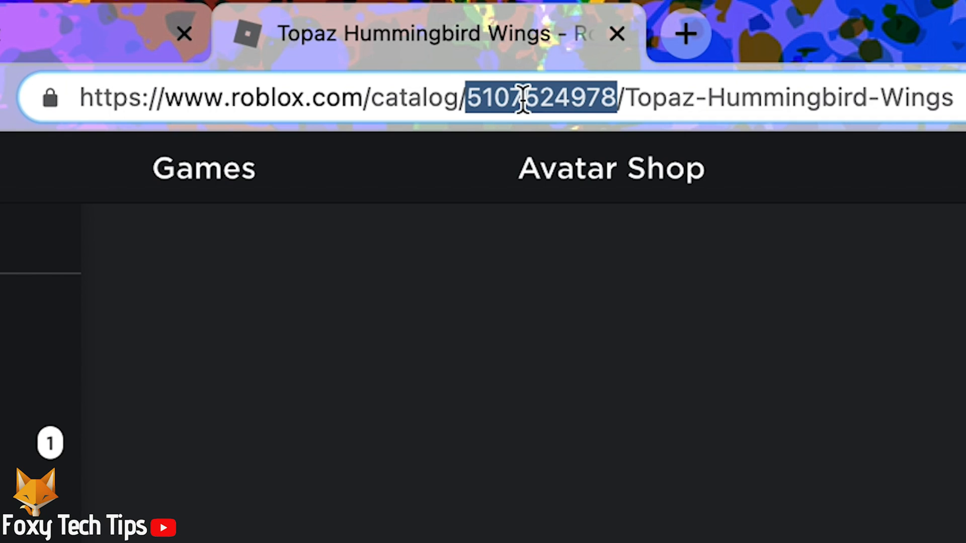
{"action": "right_click", "coordinate": [528, 98]}
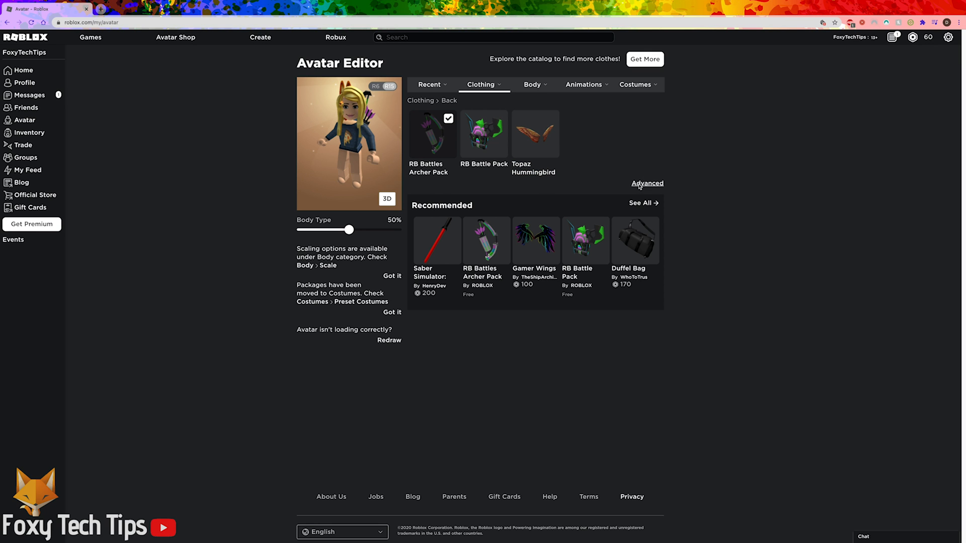
{"action": "left_click", "coordinate": [647, 183]}
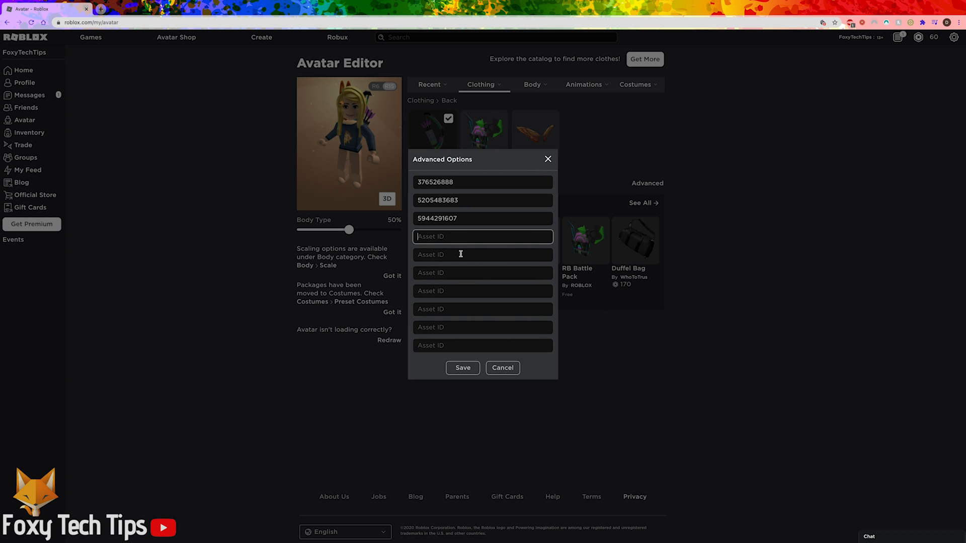
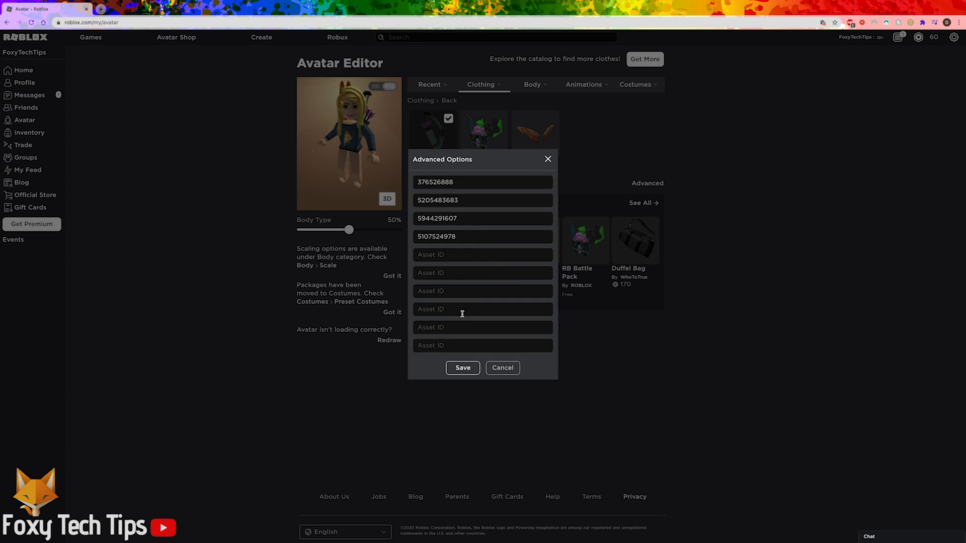
{"action": "left_click", "coordinate": [462, 368]}
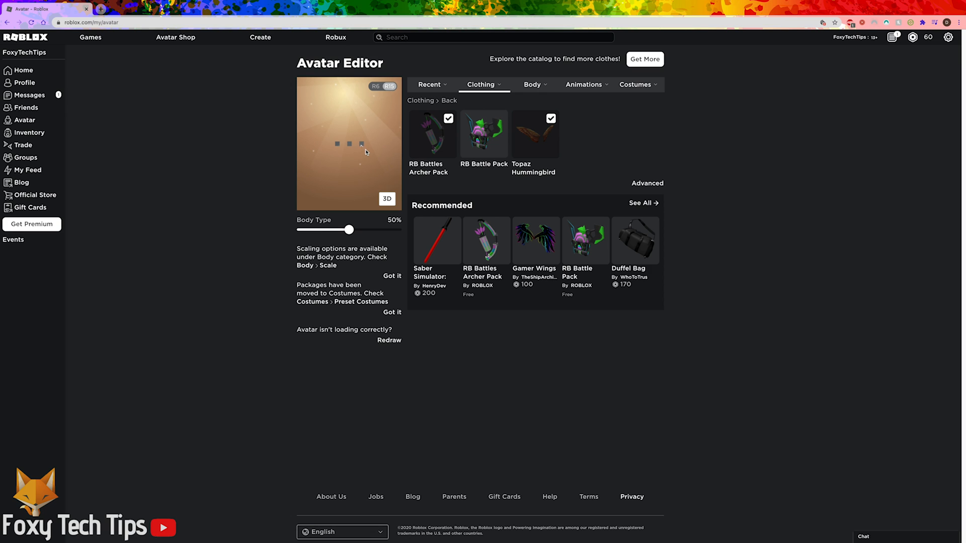
{"action": "mouse_move", "coordinate": [203, 59]}
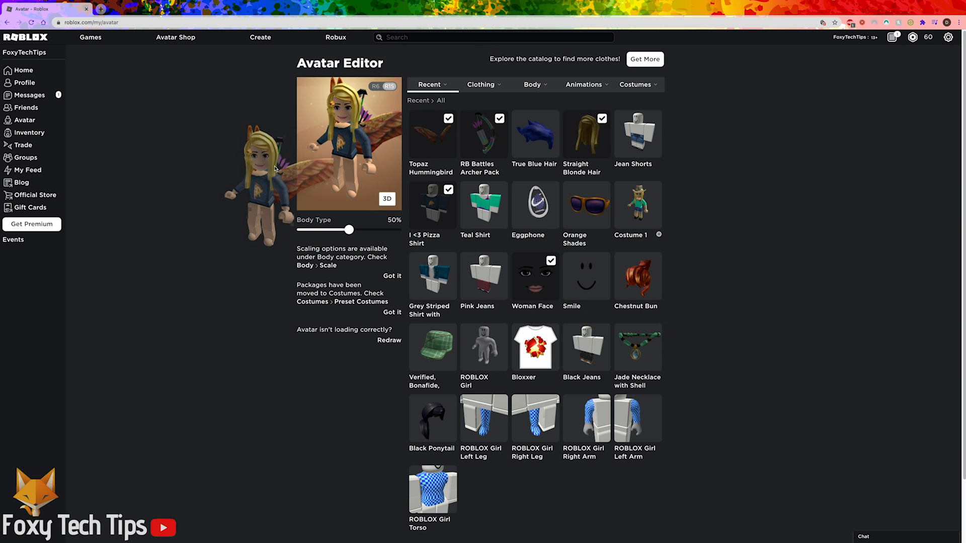
Browse the Recent and Clothing categories to confirm both back accessories are worn.
{"action": "left_click", "coordinate": [481, 85]}
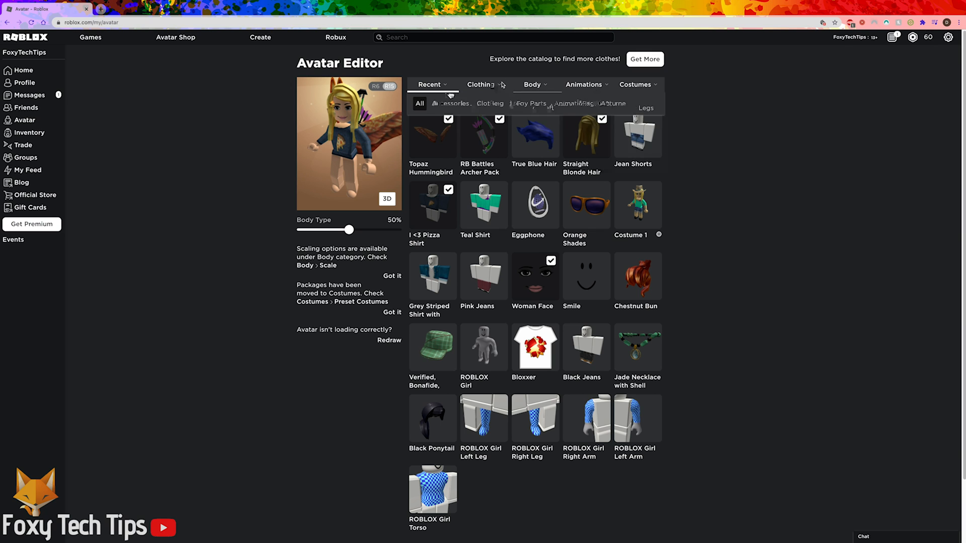
{"action": "left_click", "coordinate": [480, 84]}
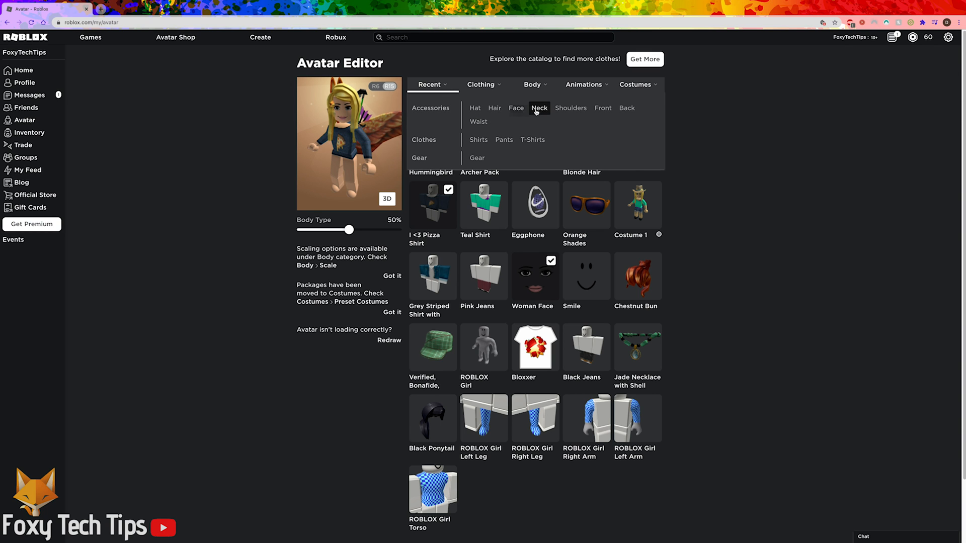